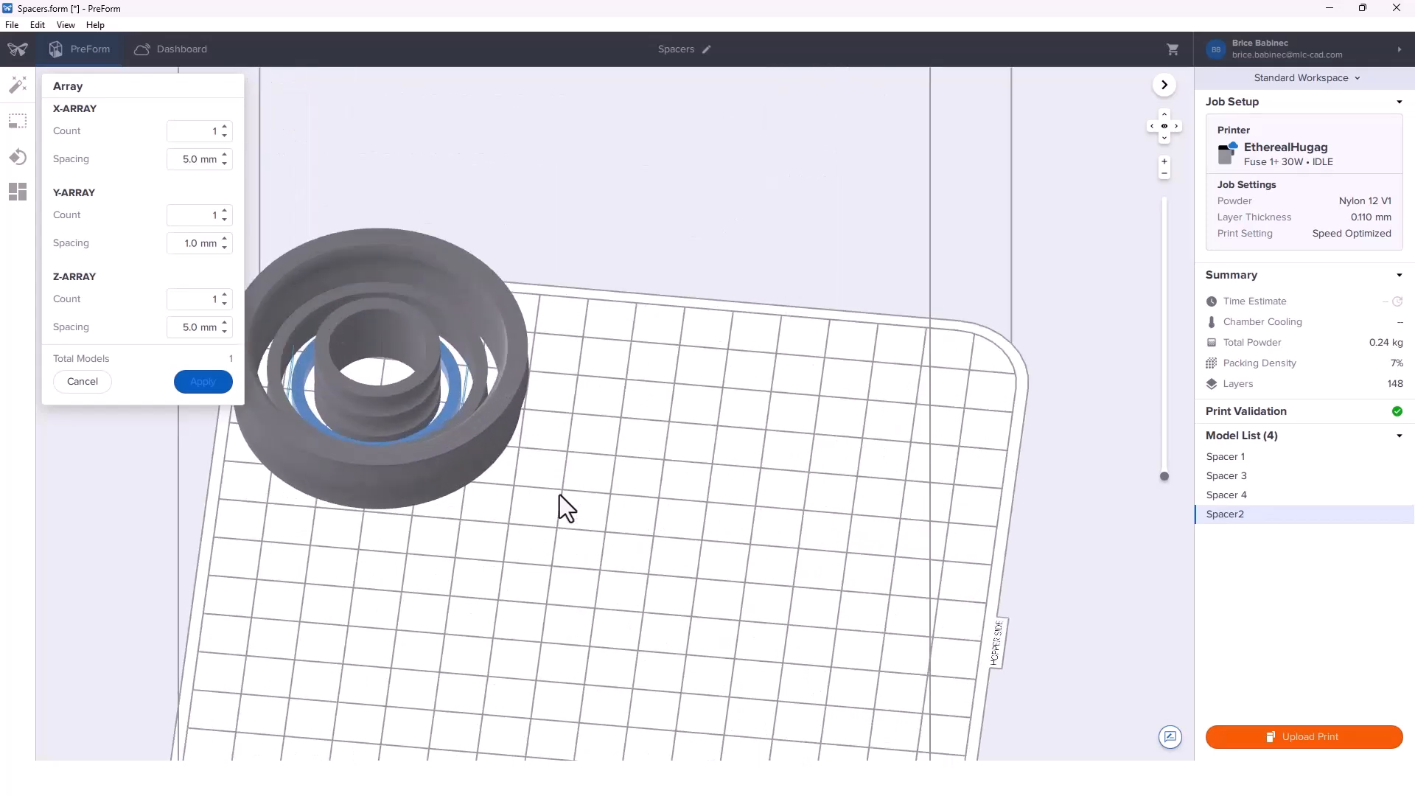
Array Spacer2 four high along Z and apply the vertical stack.
drag(560, 505, 560, 460)
text(1)
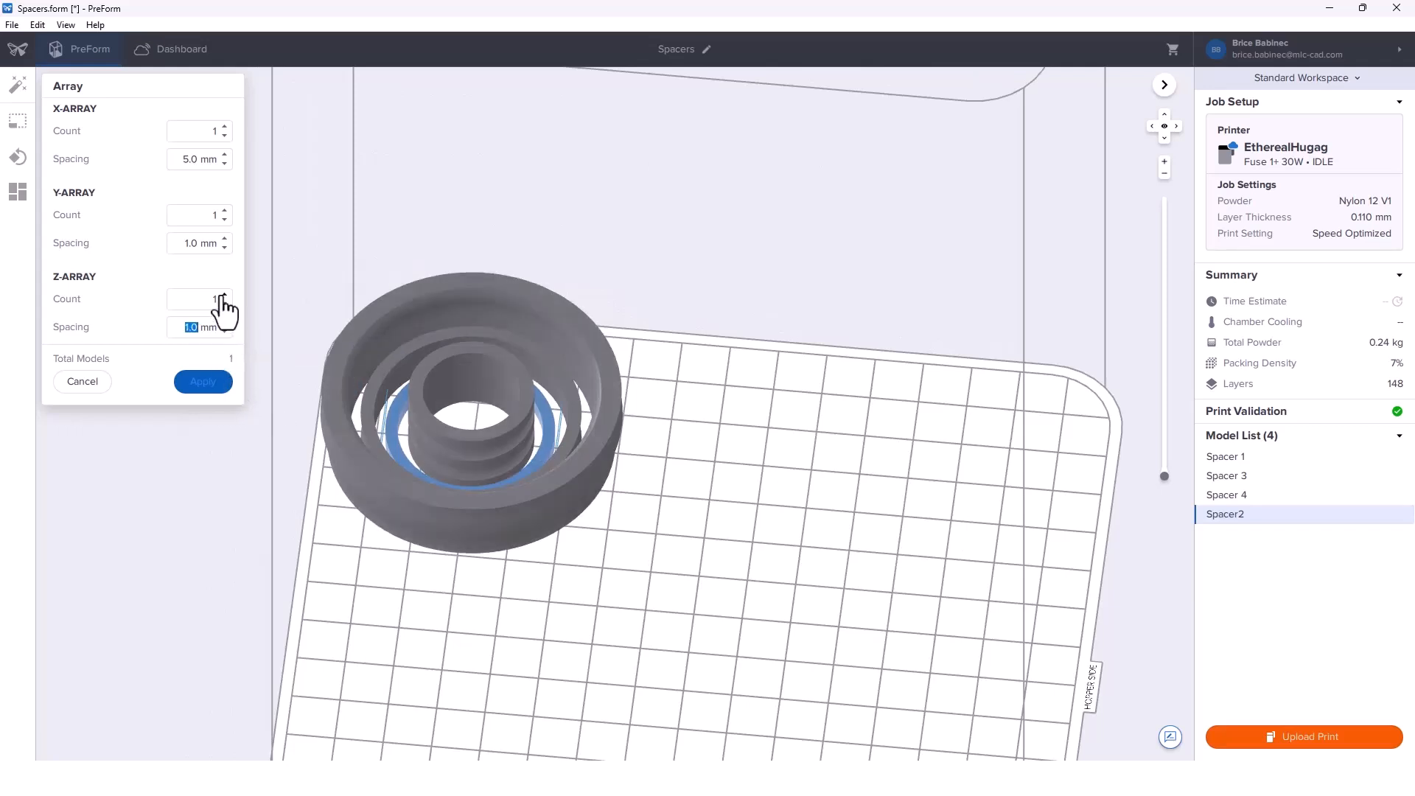
click(224, 295)
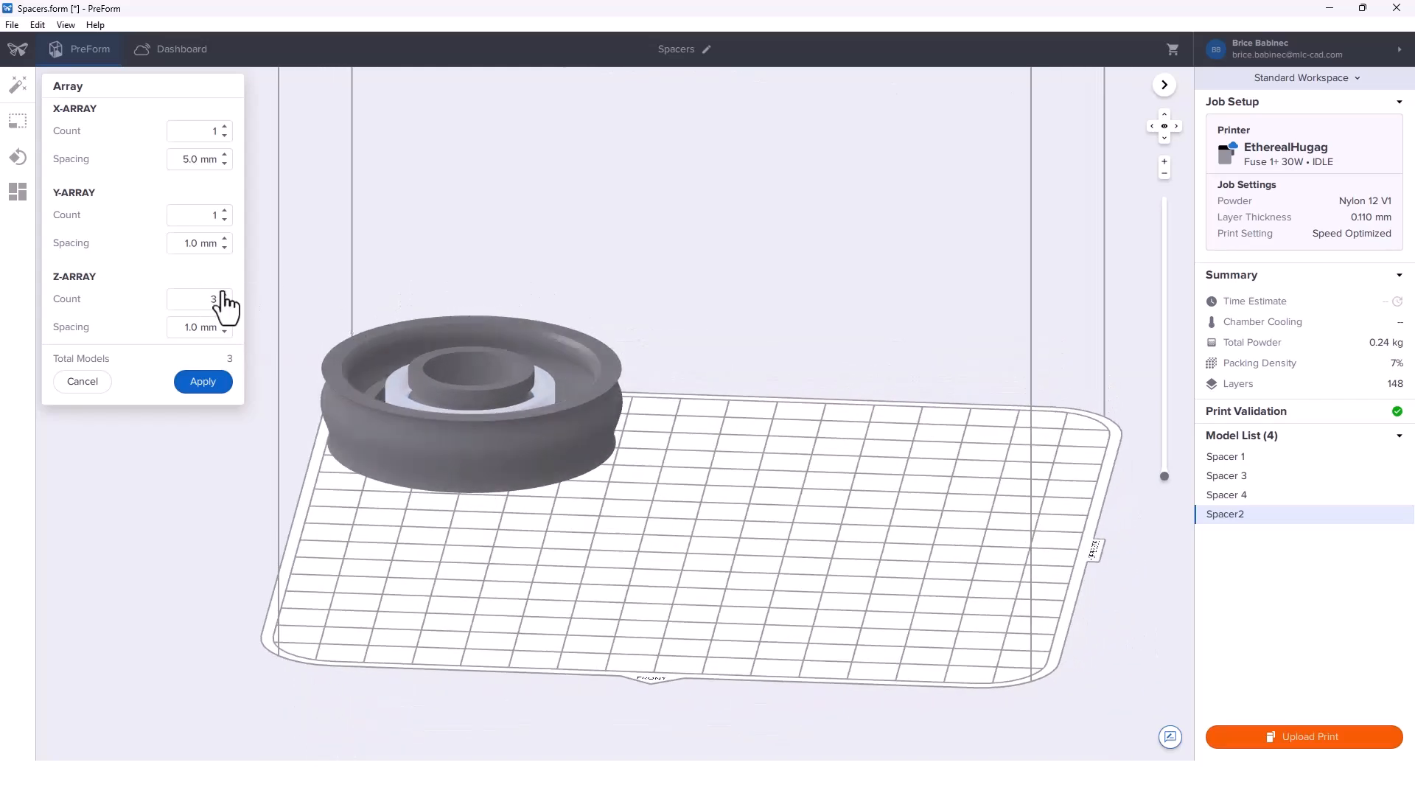
click(224, 295)
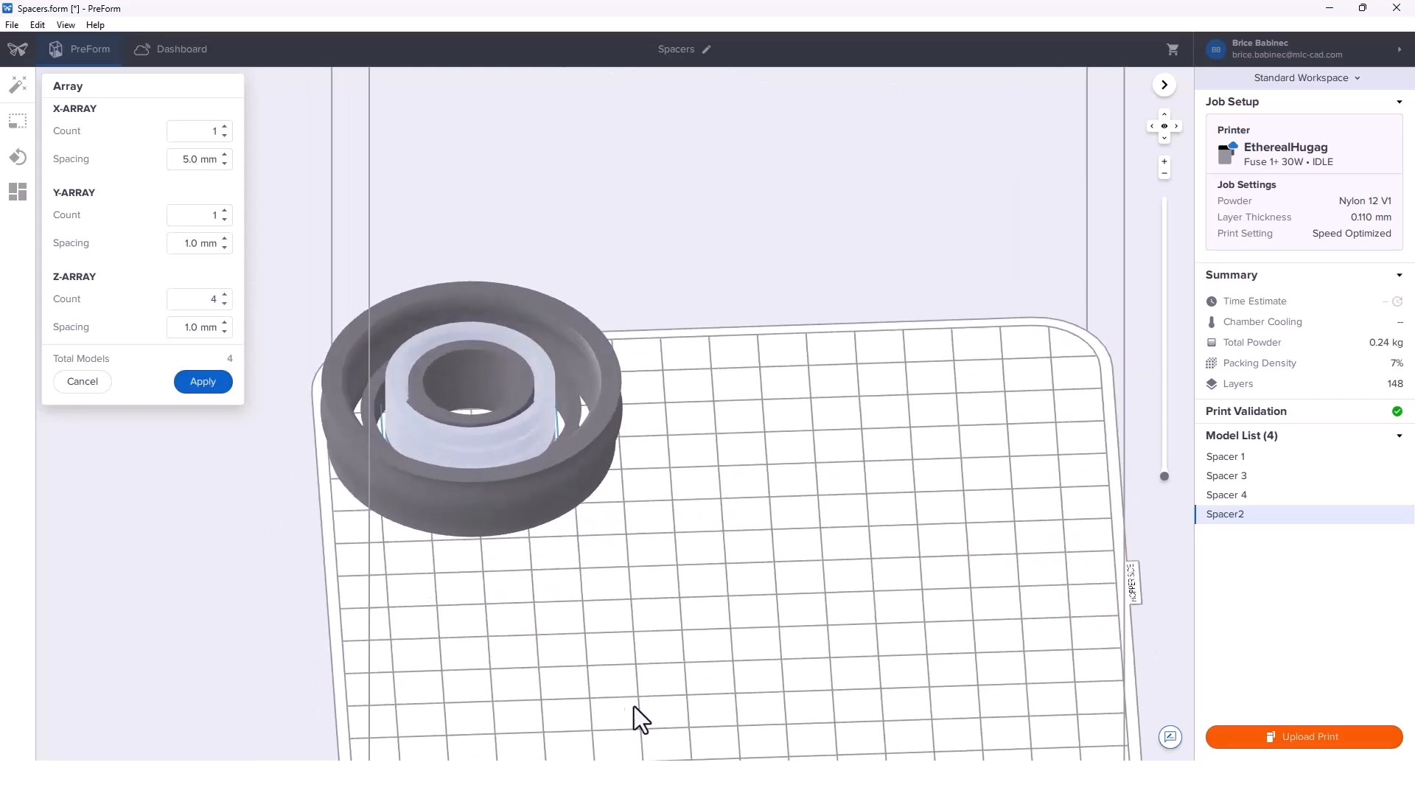
click(202, 380)
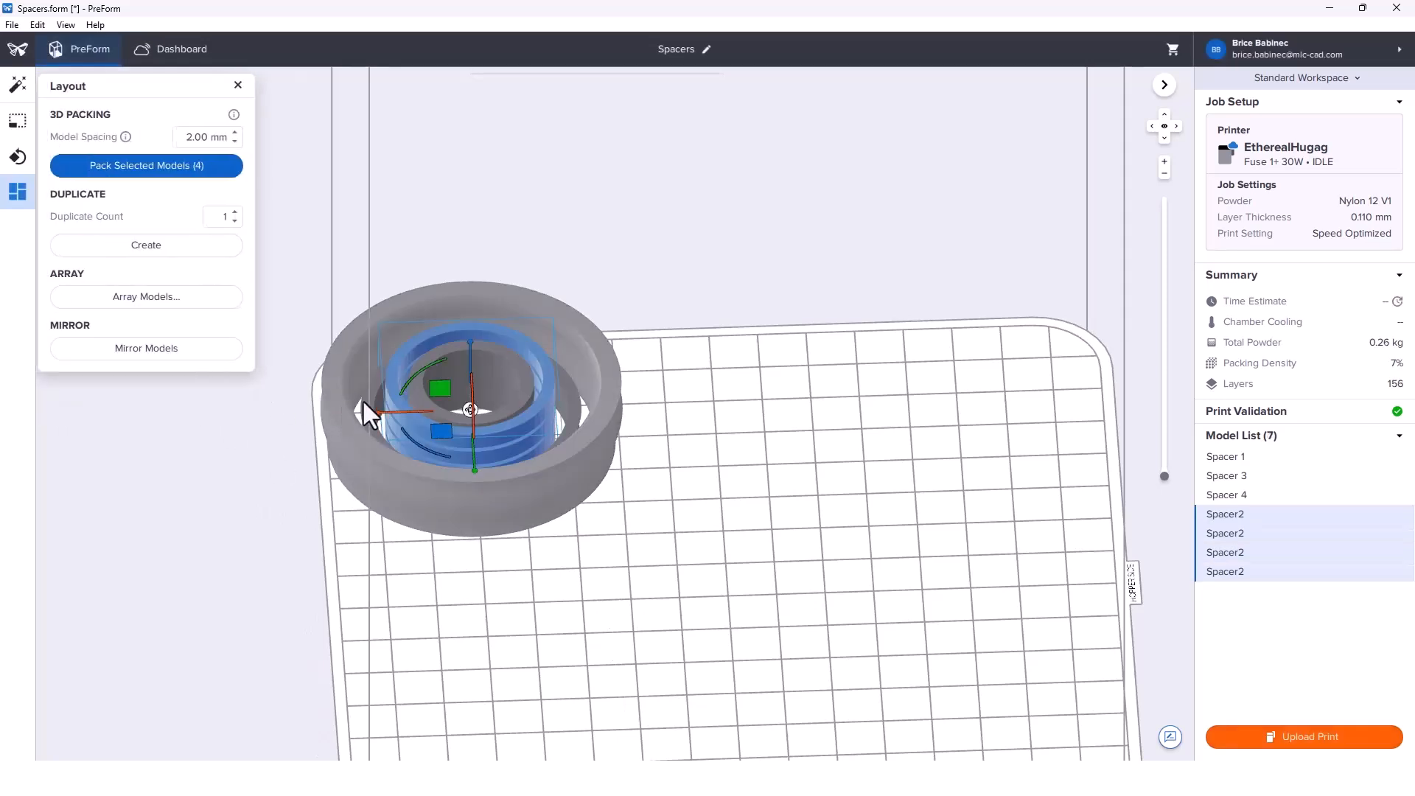
Select Spacer 3 and start arraying it to add a second copy.
click(1226, 476)
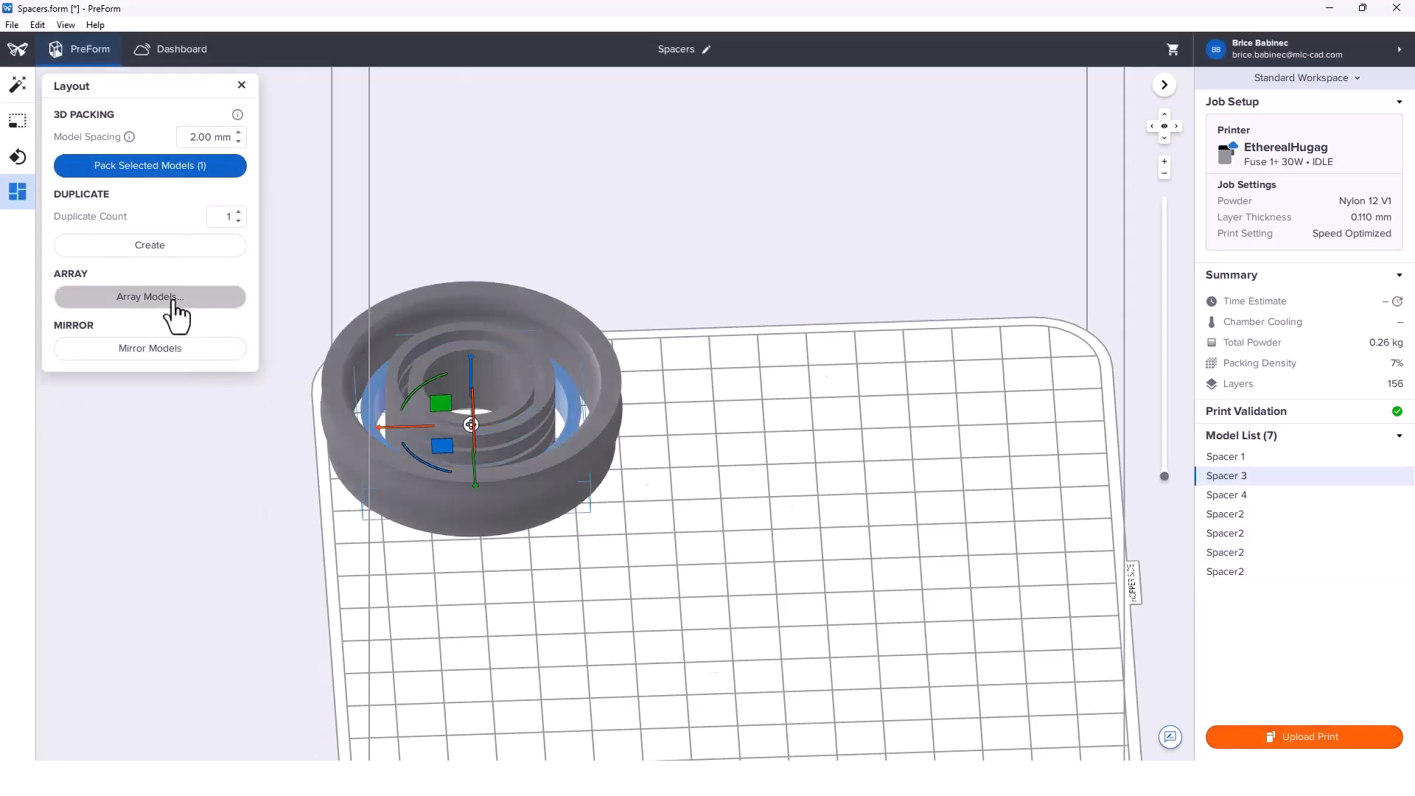
click(150, 296)
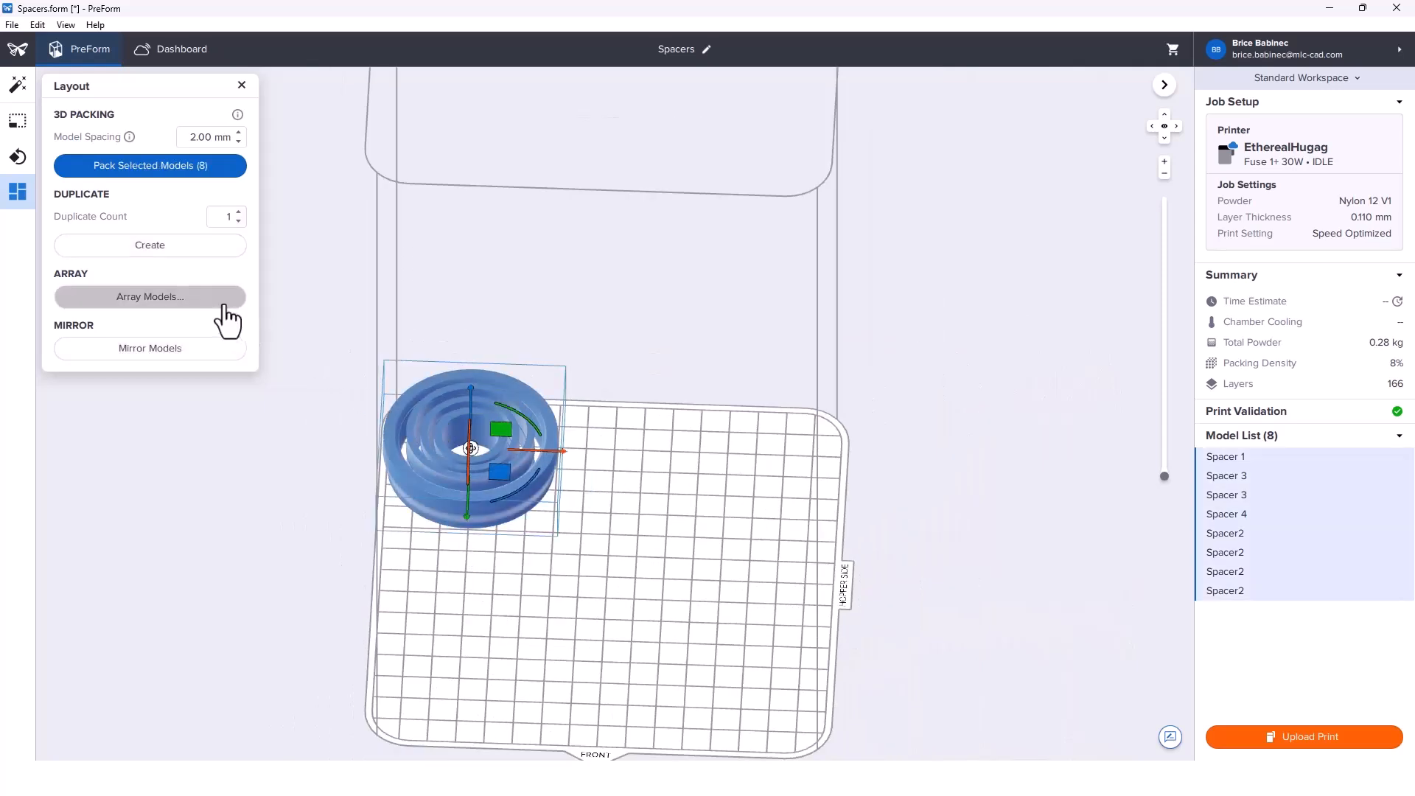
Array the eight-model stack 2 × 2 across the platform, giving 32 models.
click(149, 296)
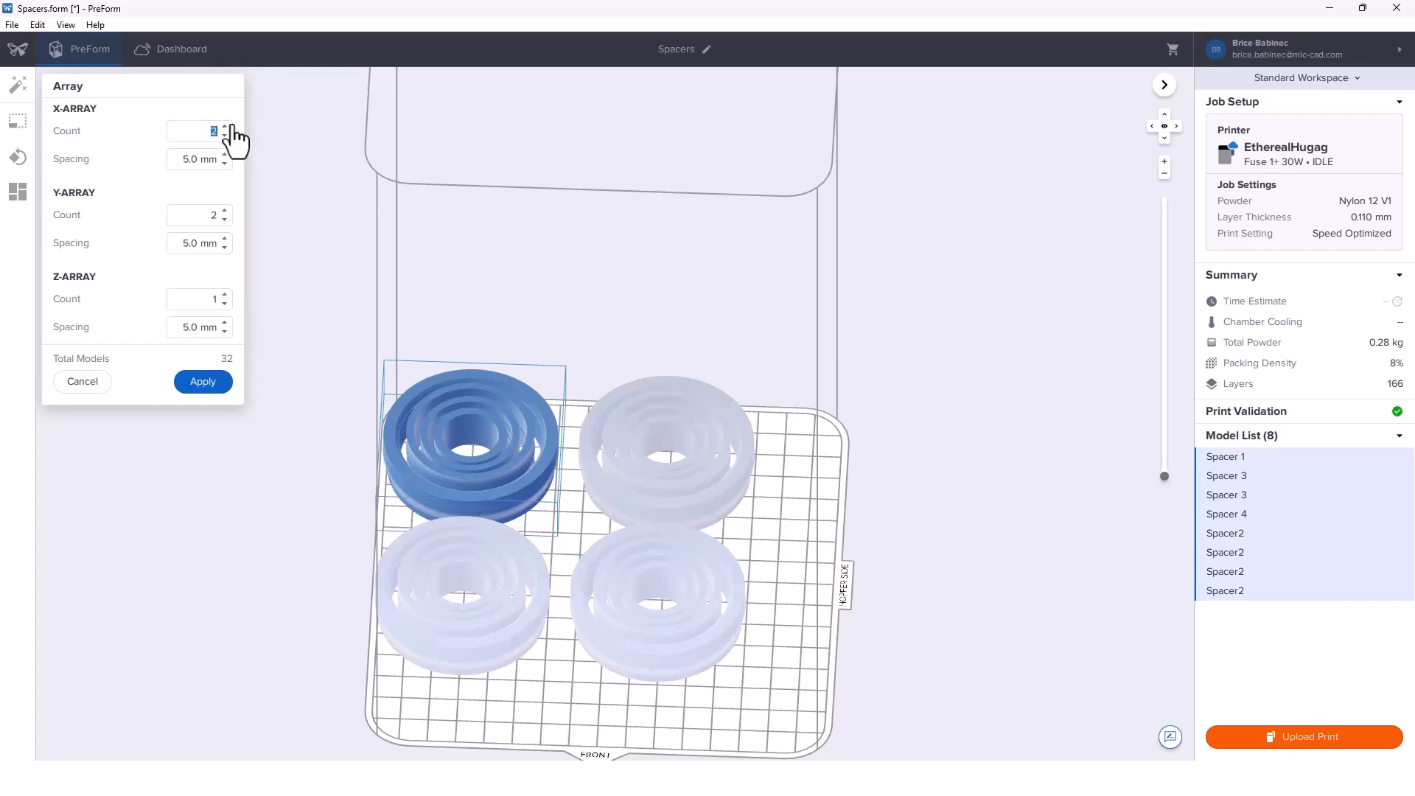
click(192, 215)
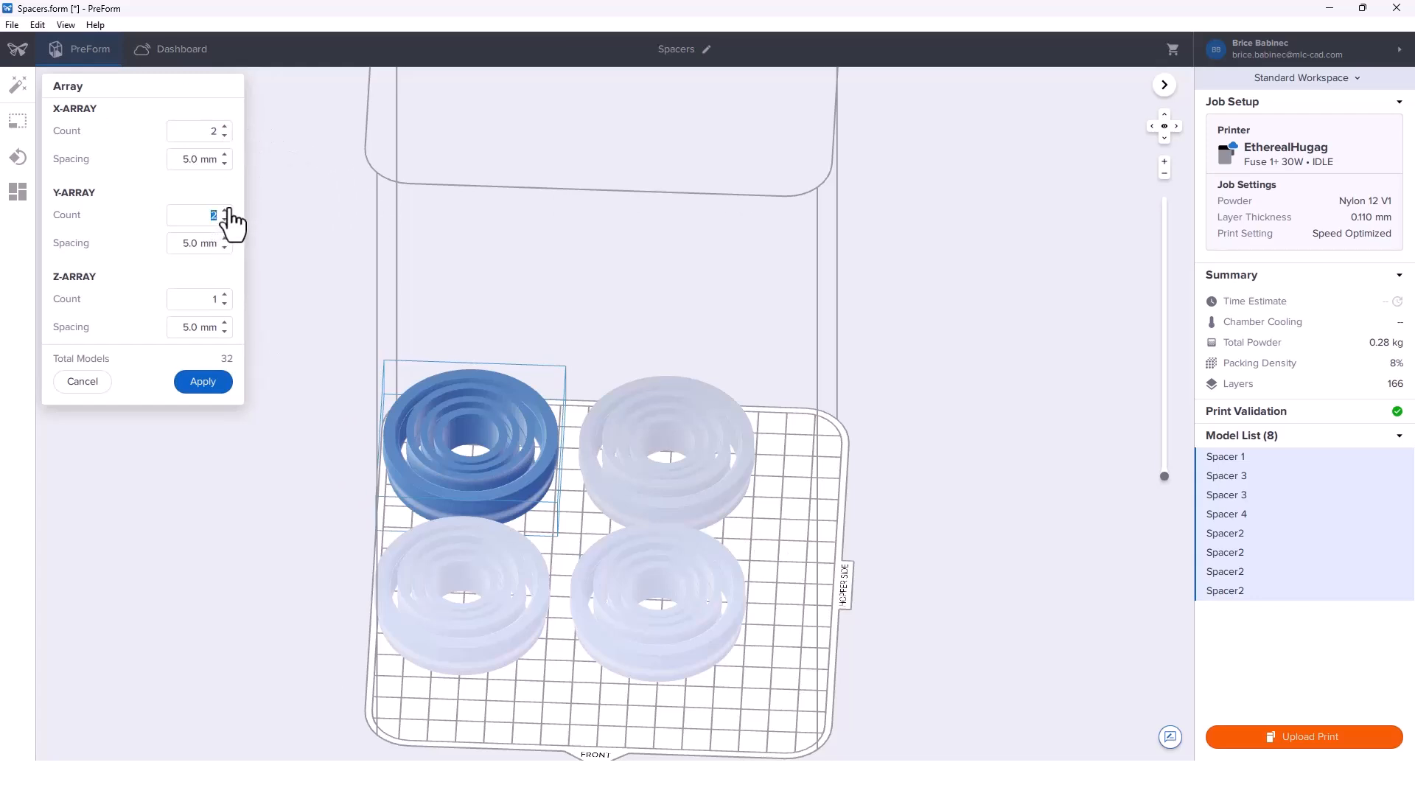
mouse_move(351, 484)
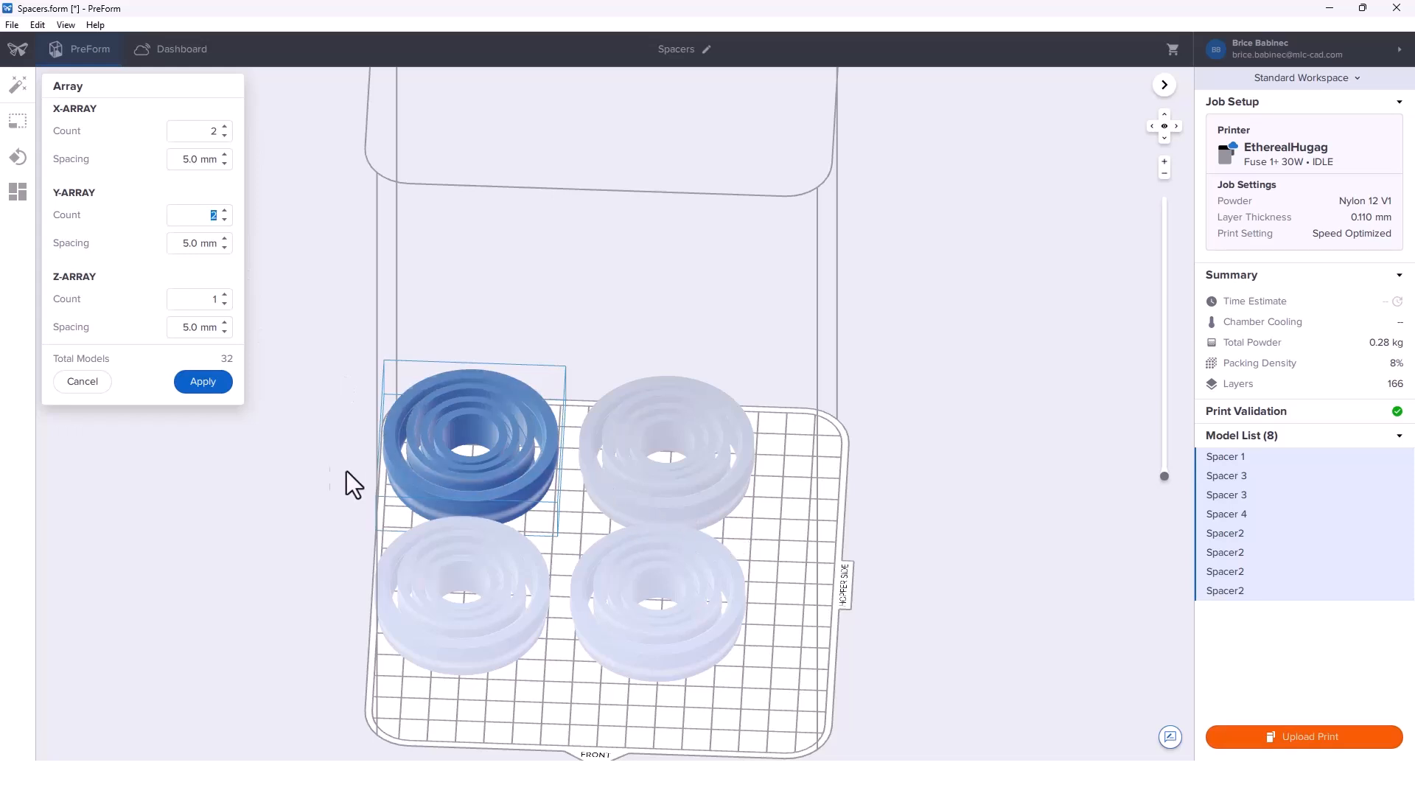
click(202, 381)
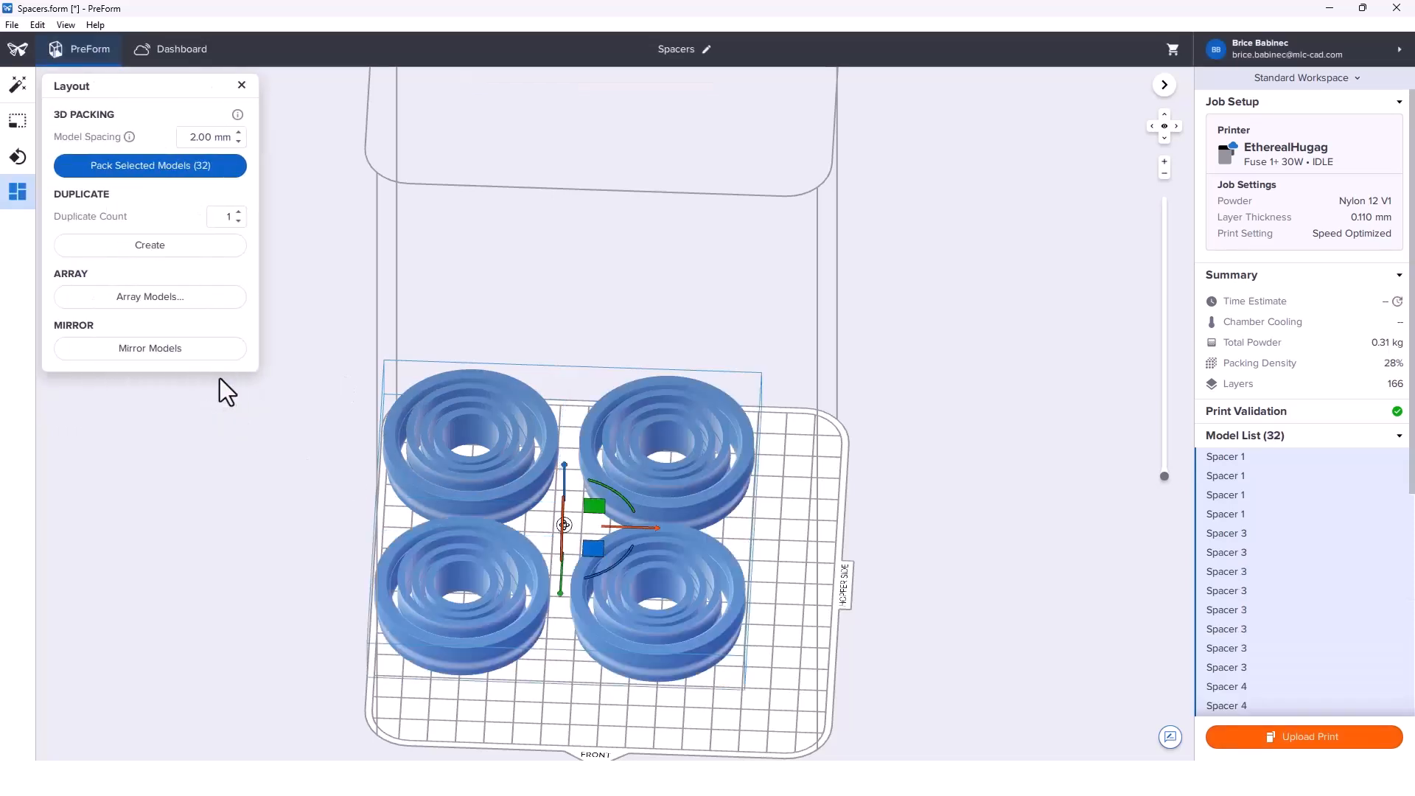
mouse_move(1314, 380)
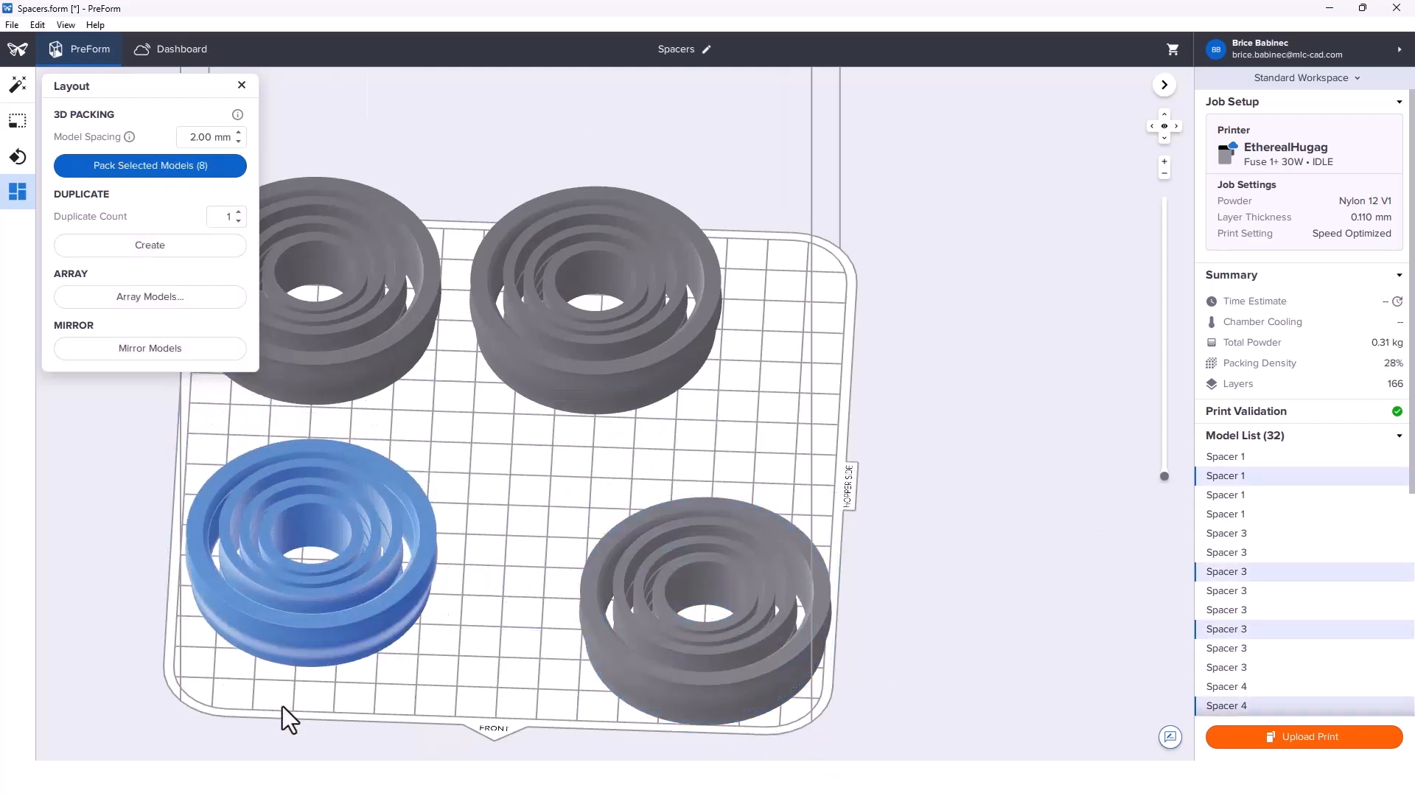
Duplicate one stack into the platform centre for 40 models, then select all five stacks.
drag(306, 550, 578, 306)
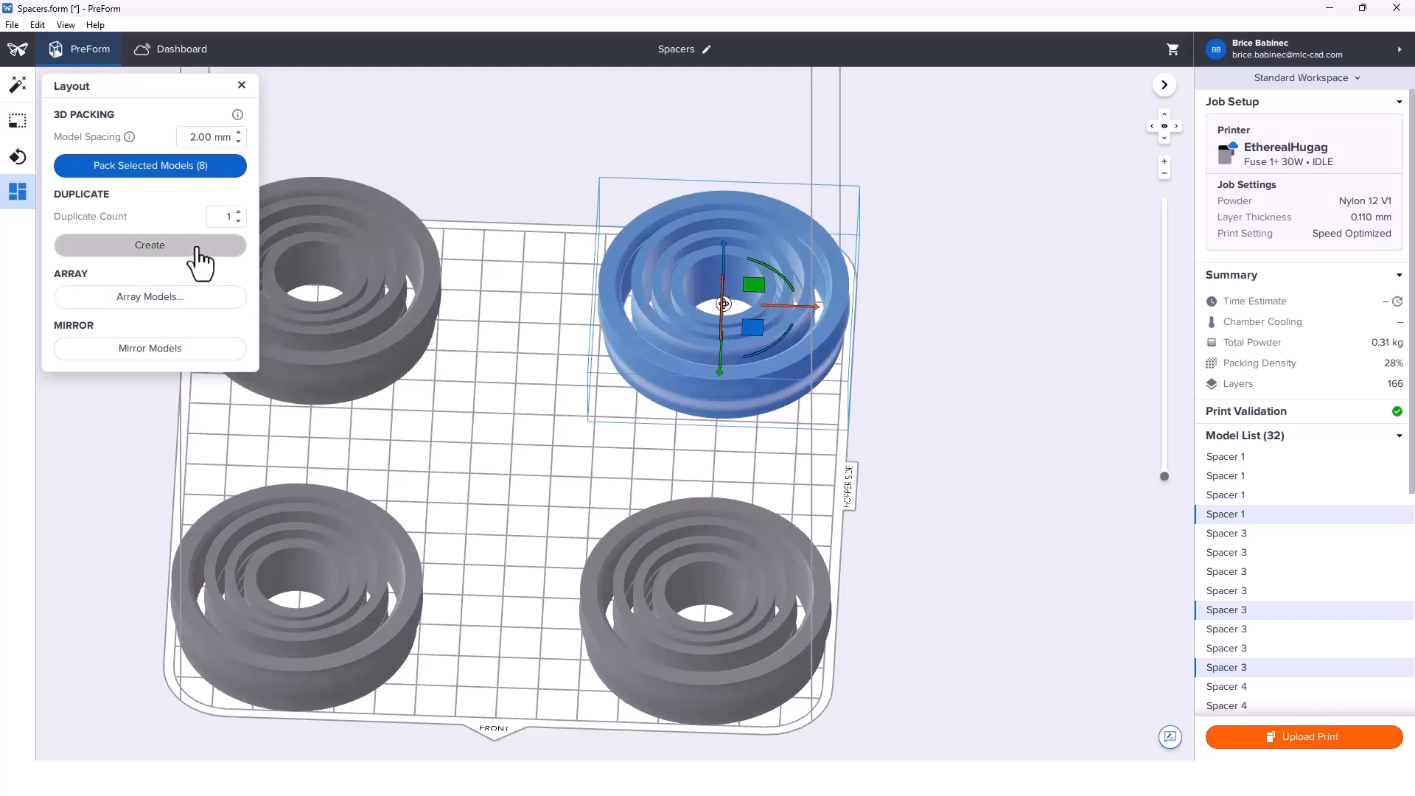
click(149, 244)
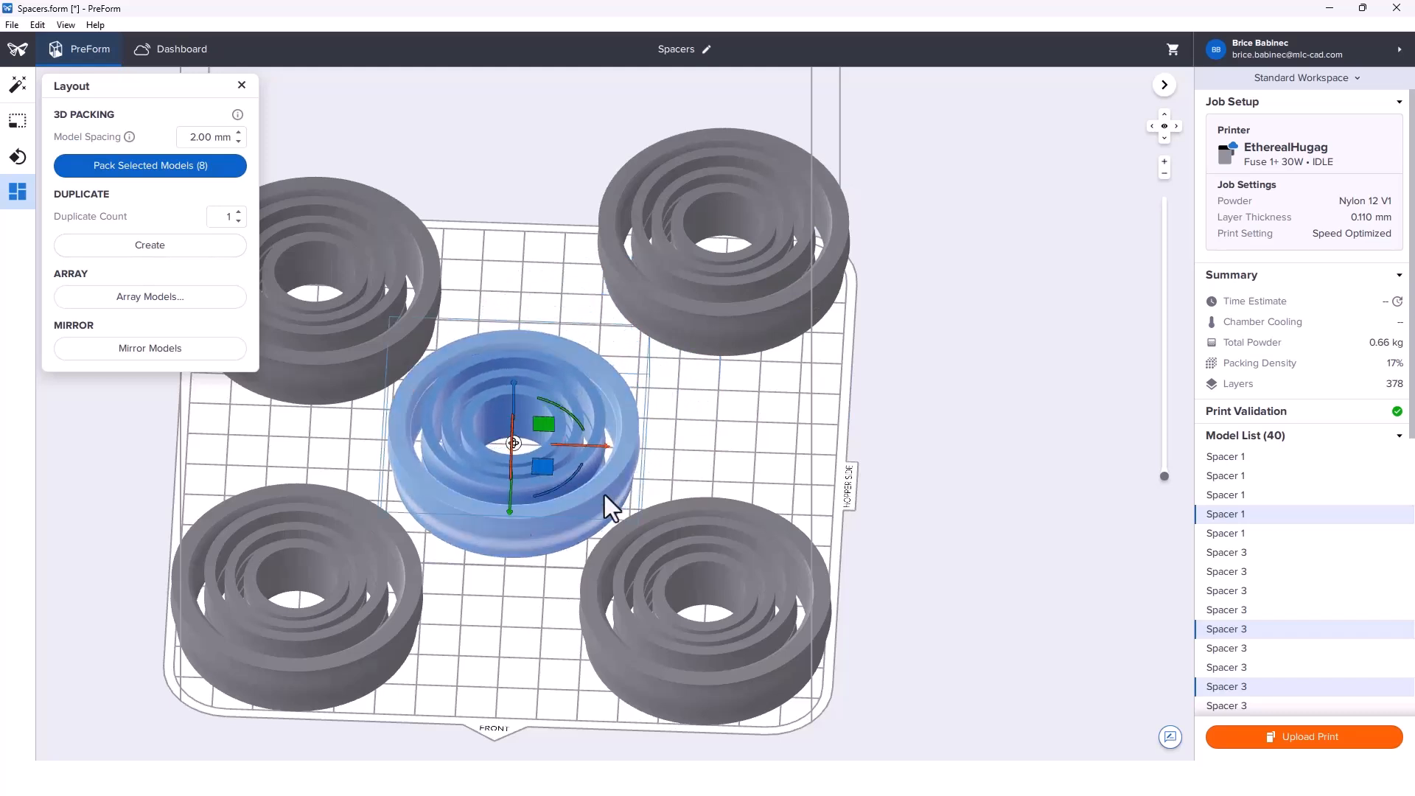
drag(513, 443, 722, 239)
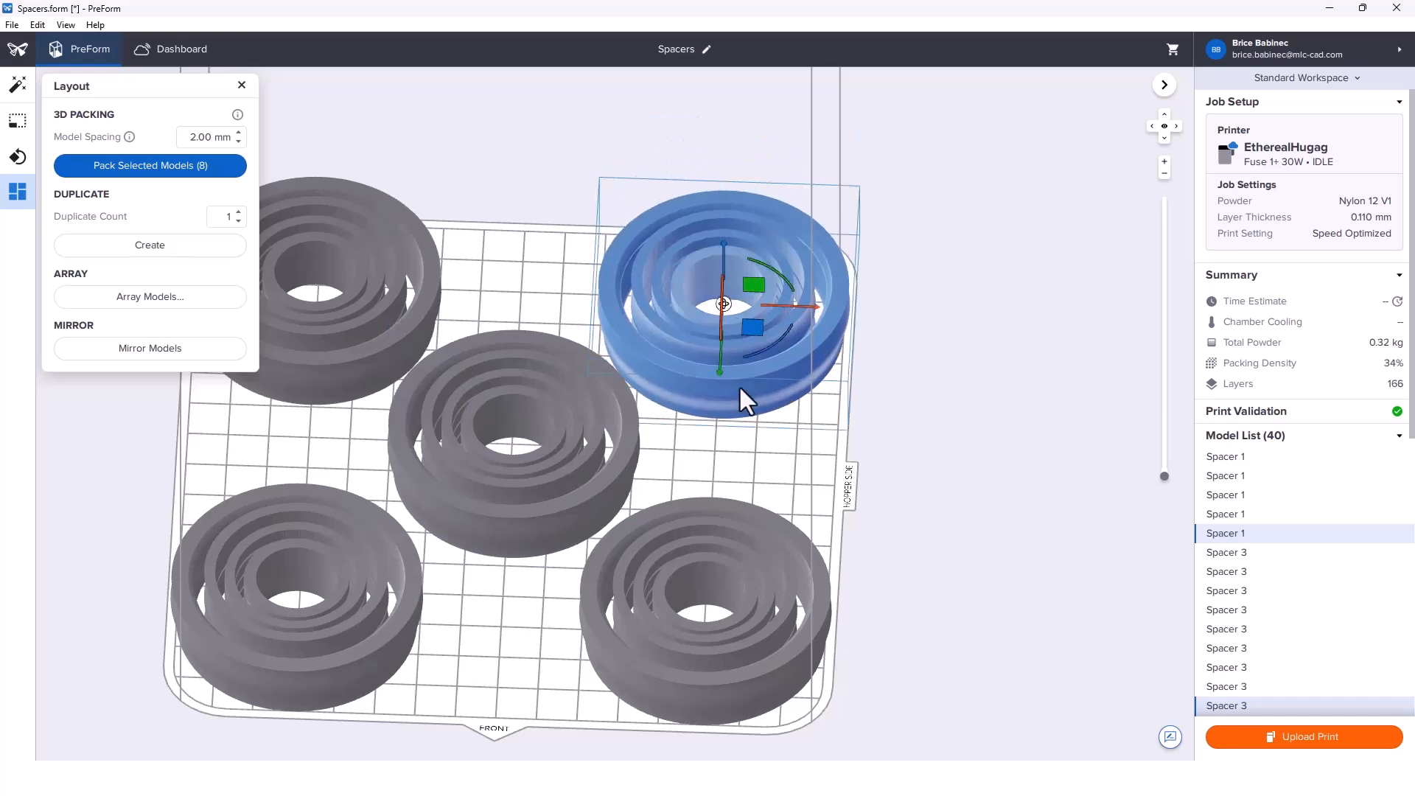
mouse_move(1368, 392)
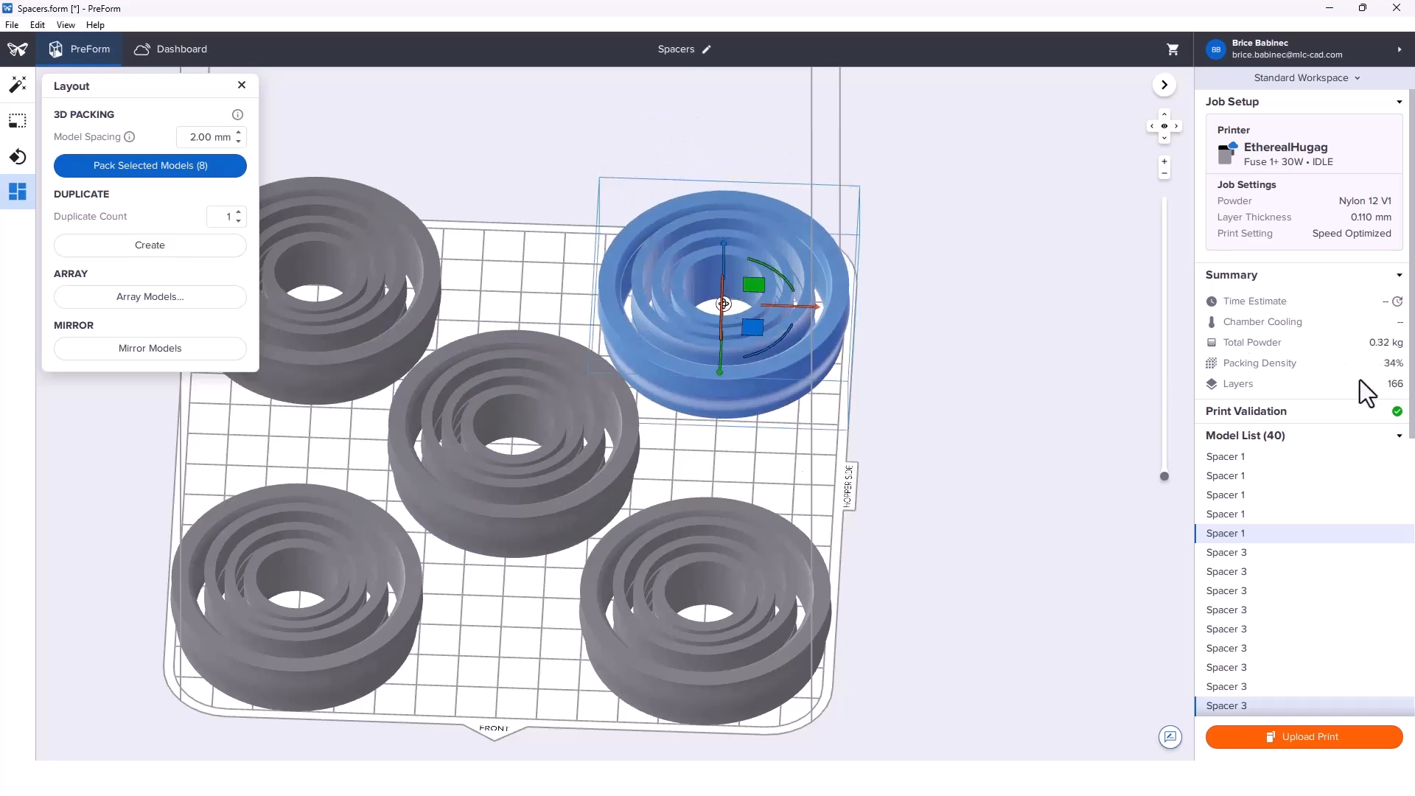
click(149, 165)
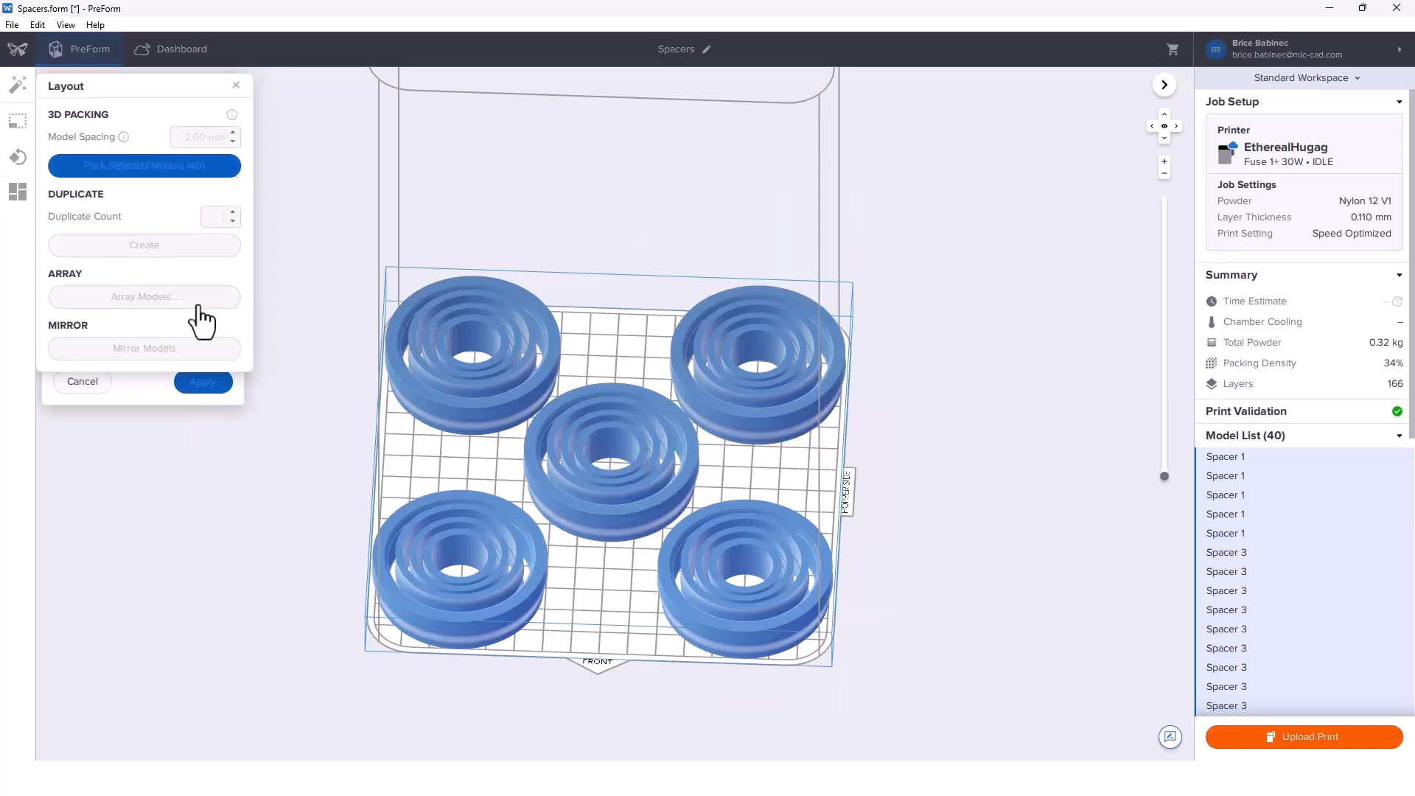
Array all five stacks 15 high at 1.0 mm spacing, reaching 600 models.
click(143, 296)
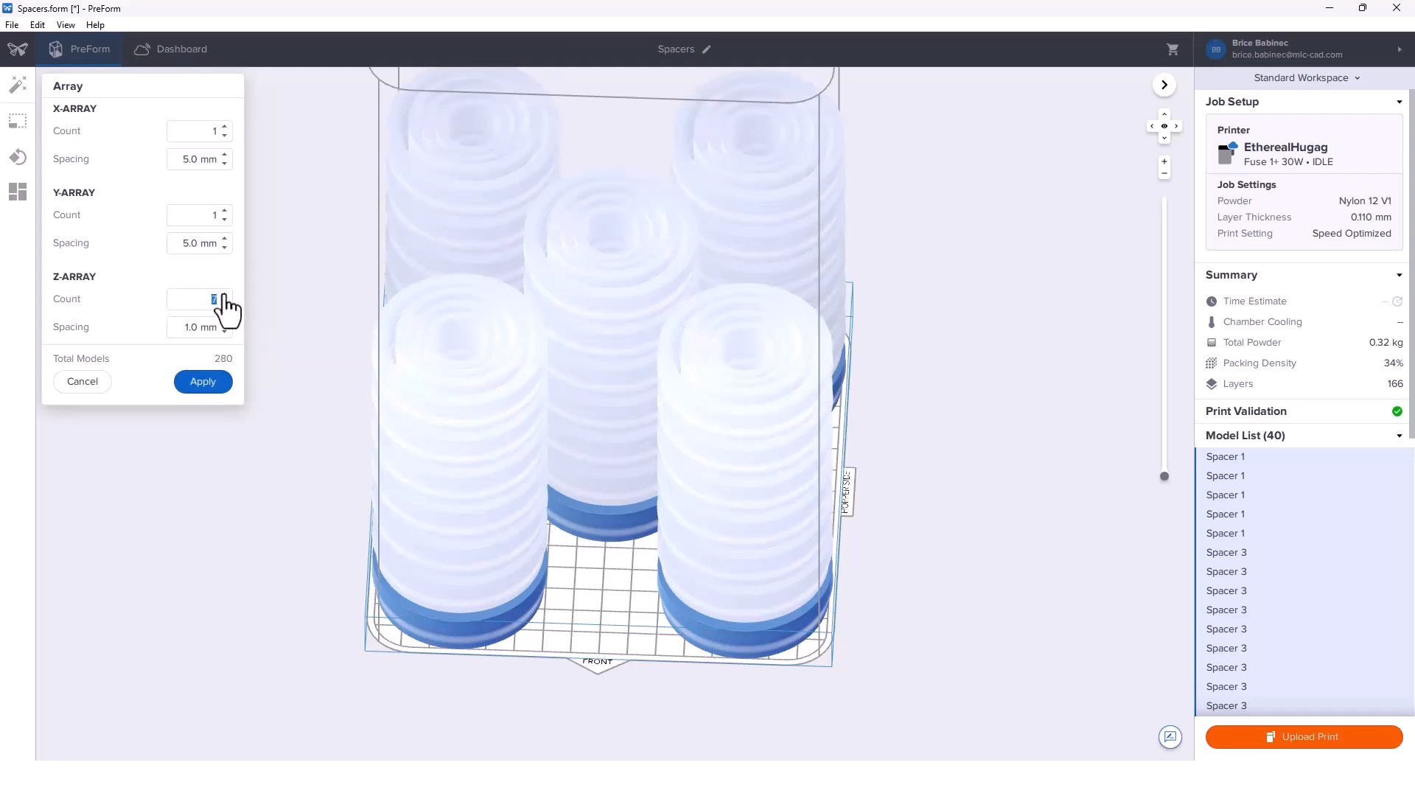
click(224, 295)
text(15)
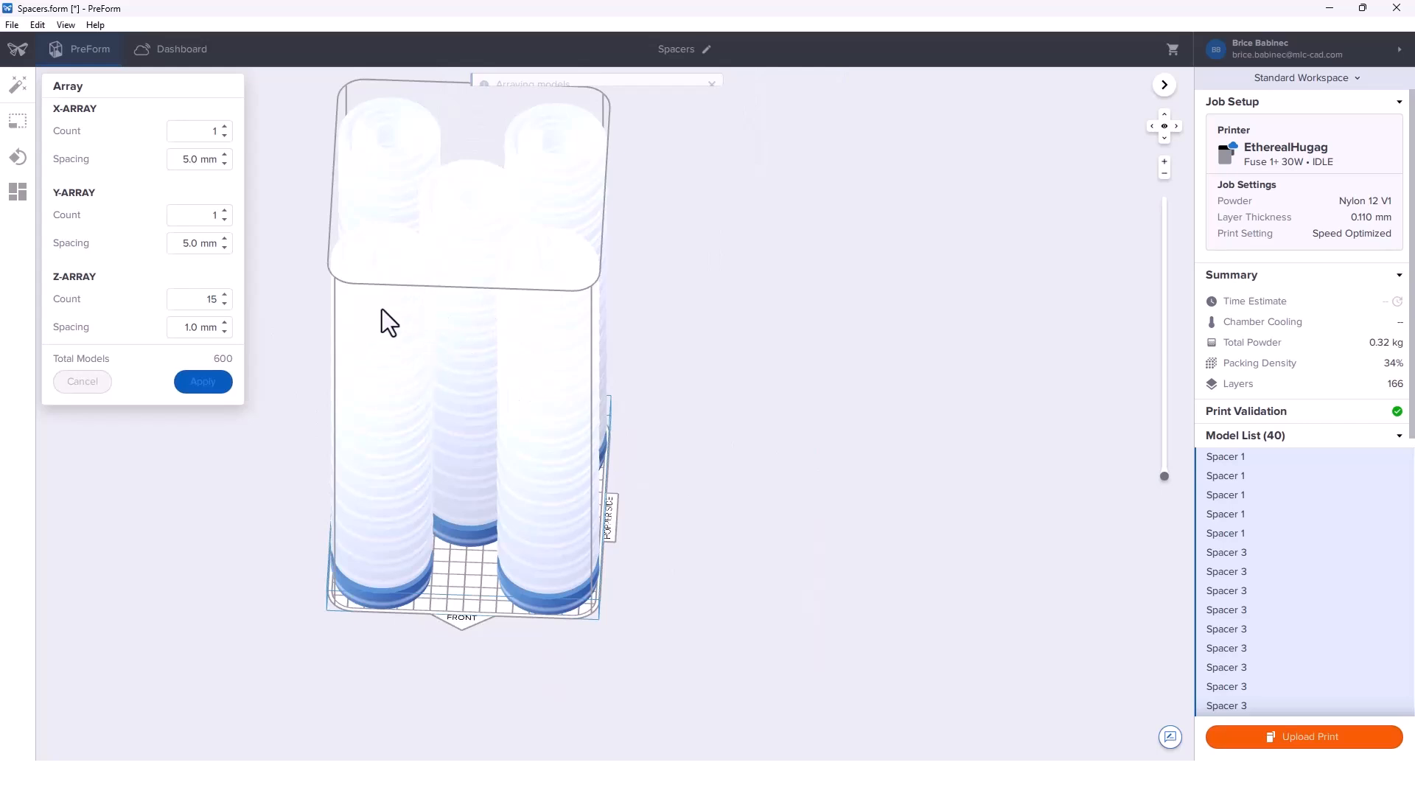
mouse_move(388, 355)
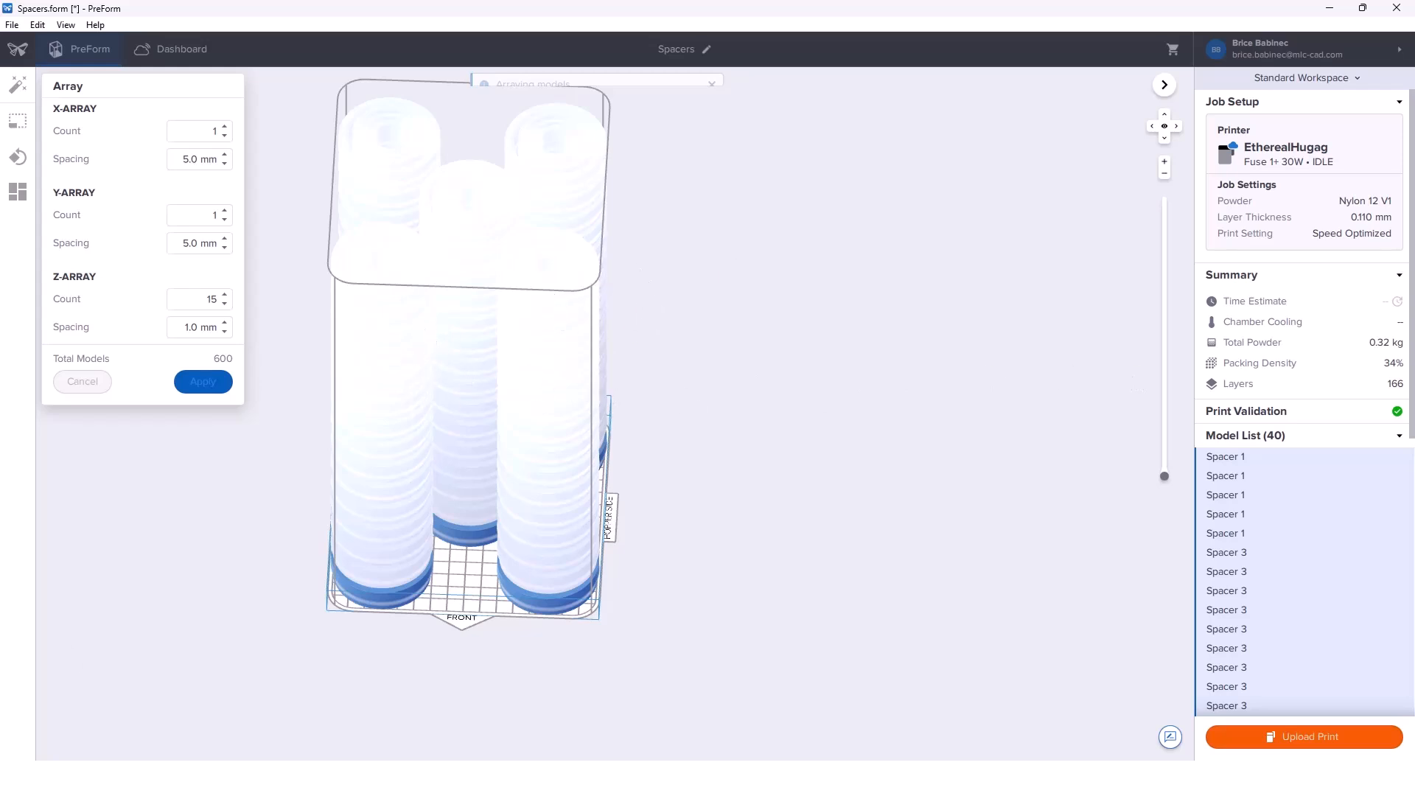
click(202, 381)
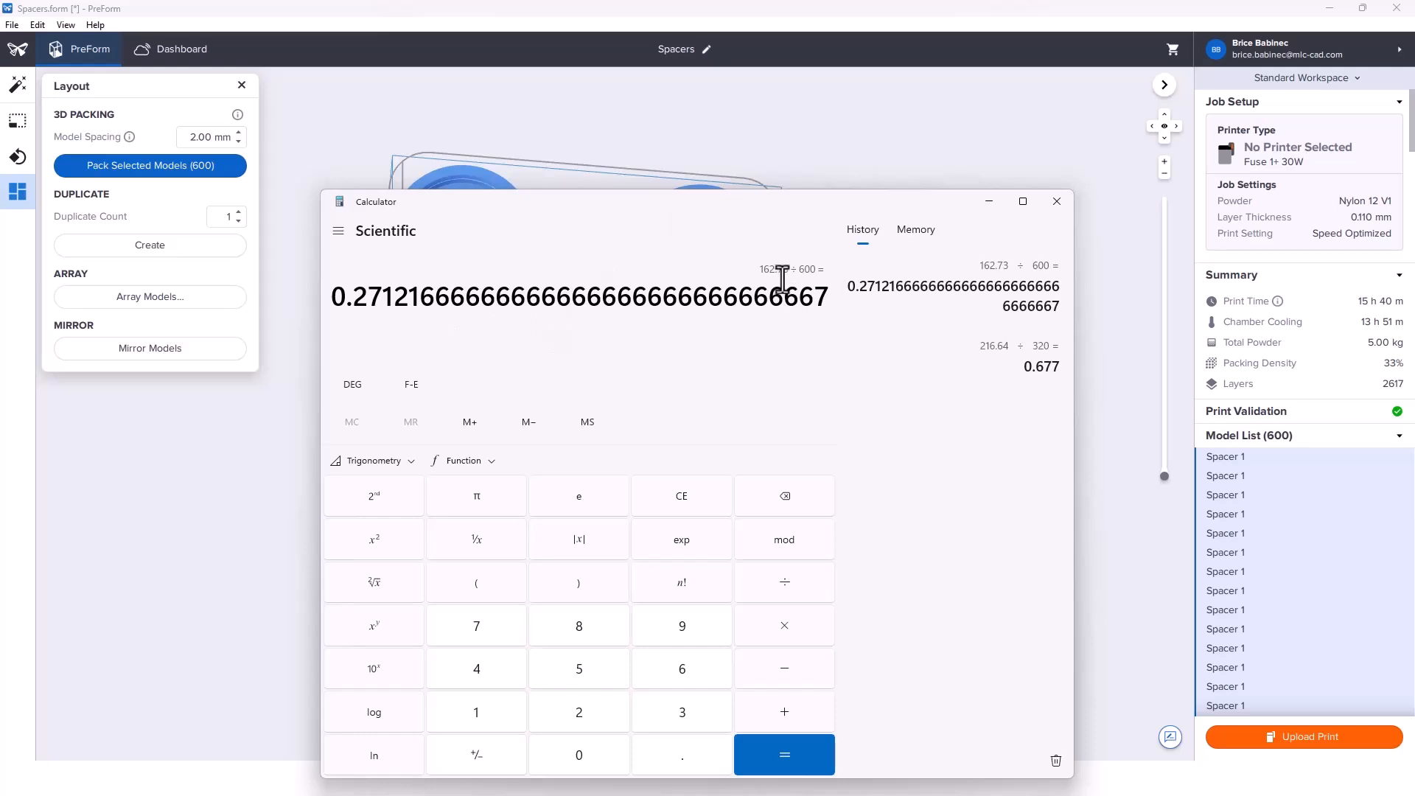
mouse_move(816, 280)
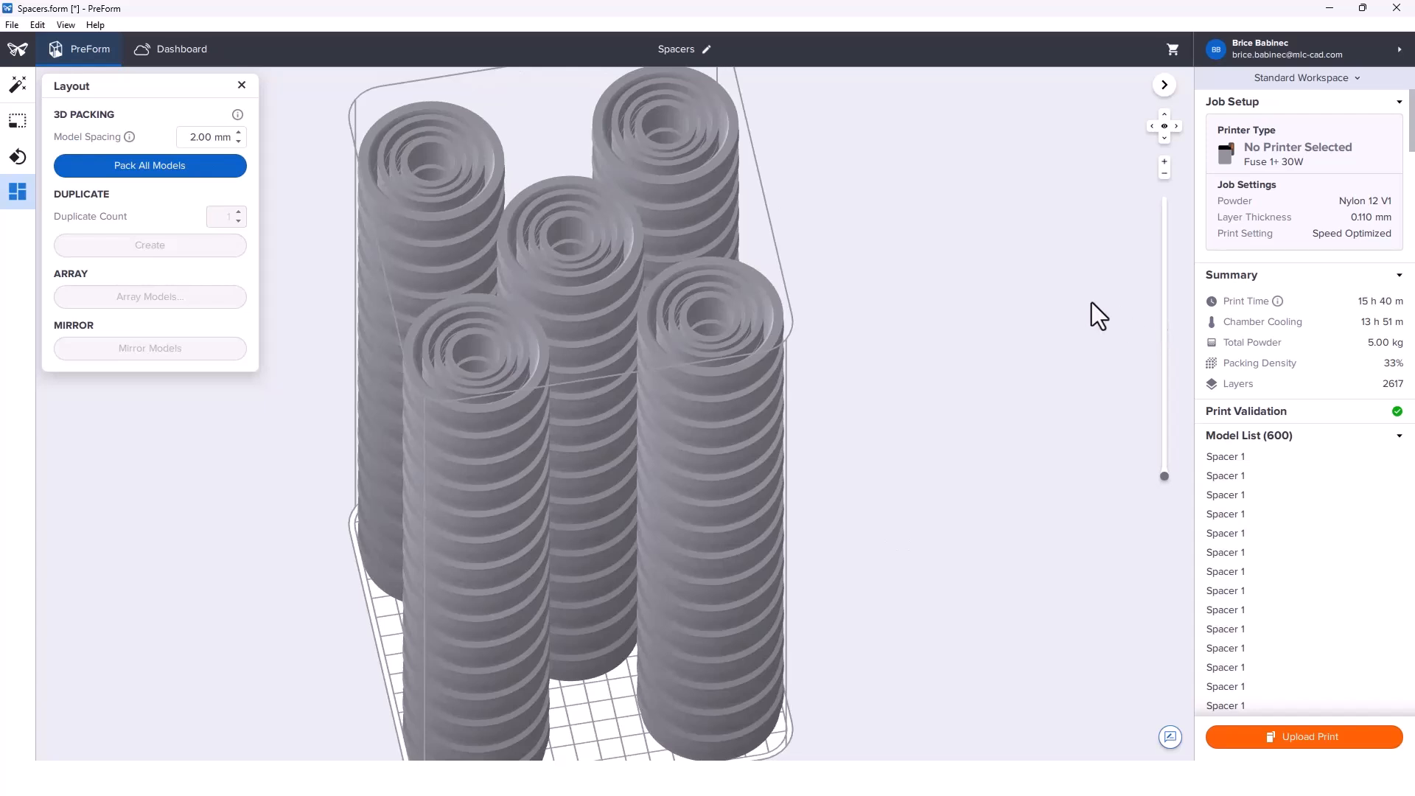
mouse_move(881, 246)
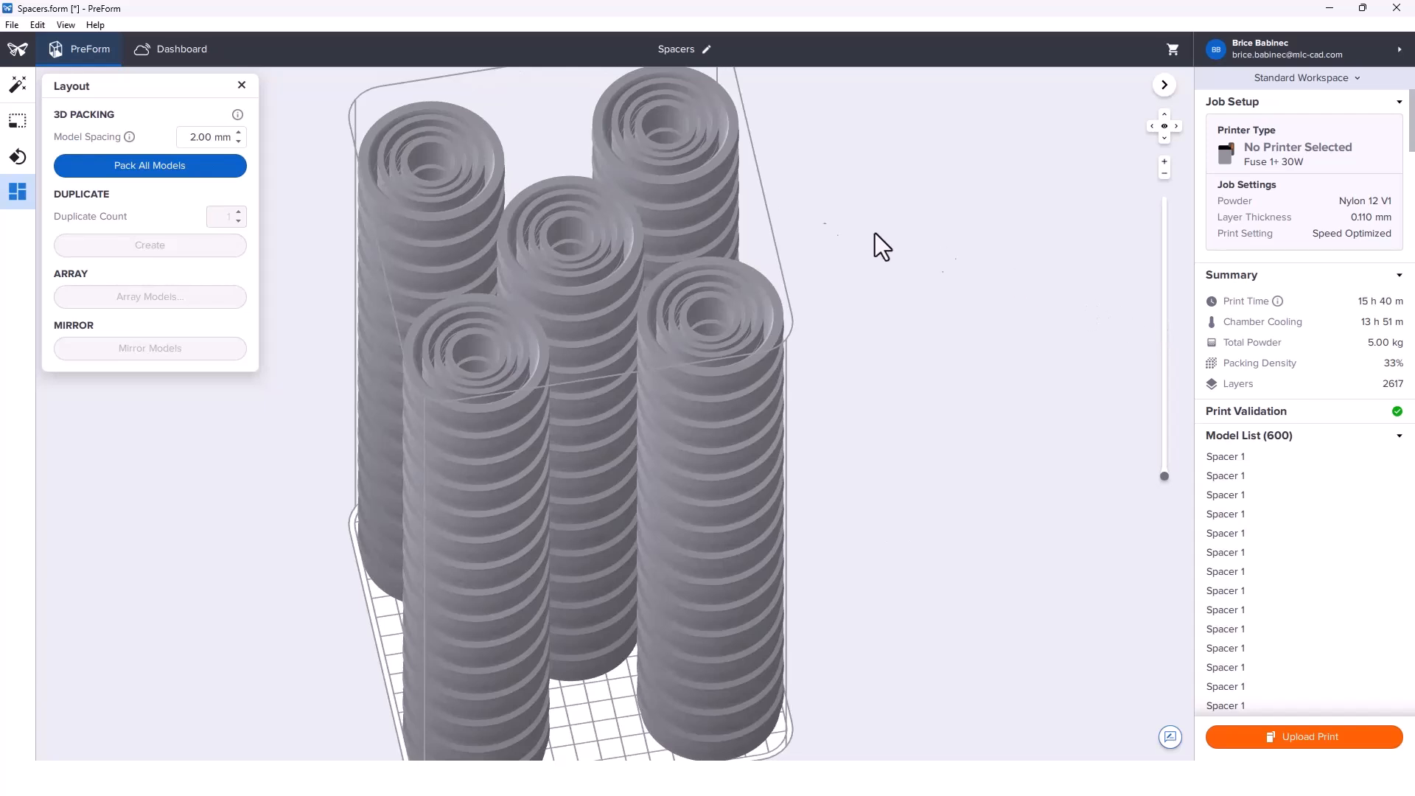
mouse_move(490, 171)
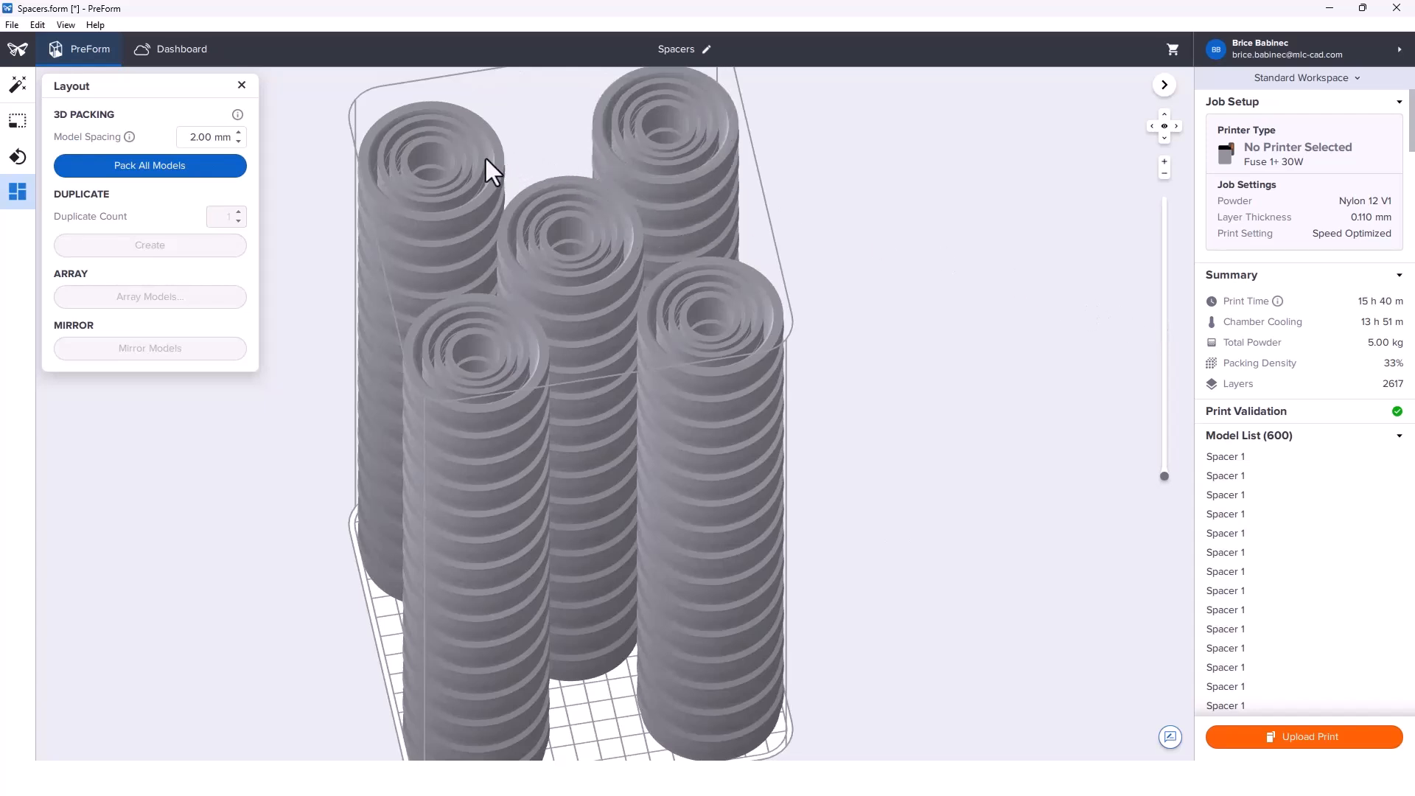